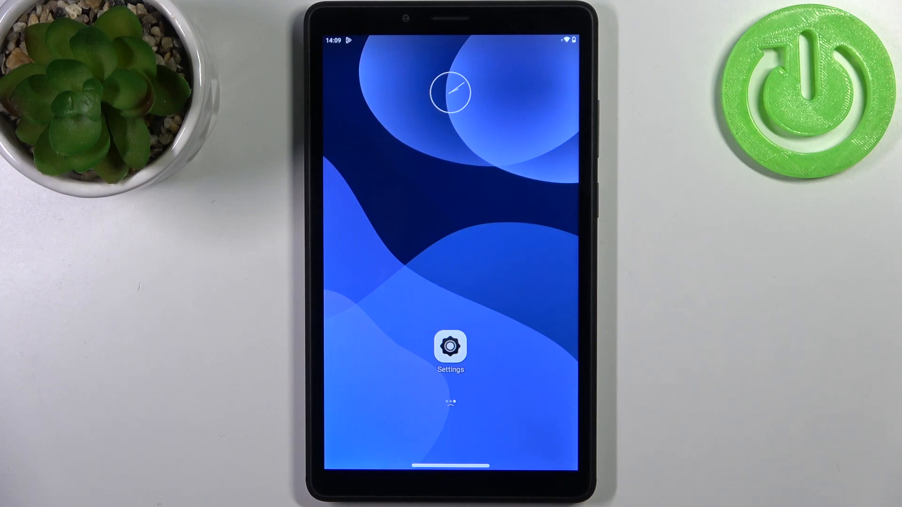
# Step: Launch the Settings app from the tablet's home screen
pyautogui.click(450, 347)
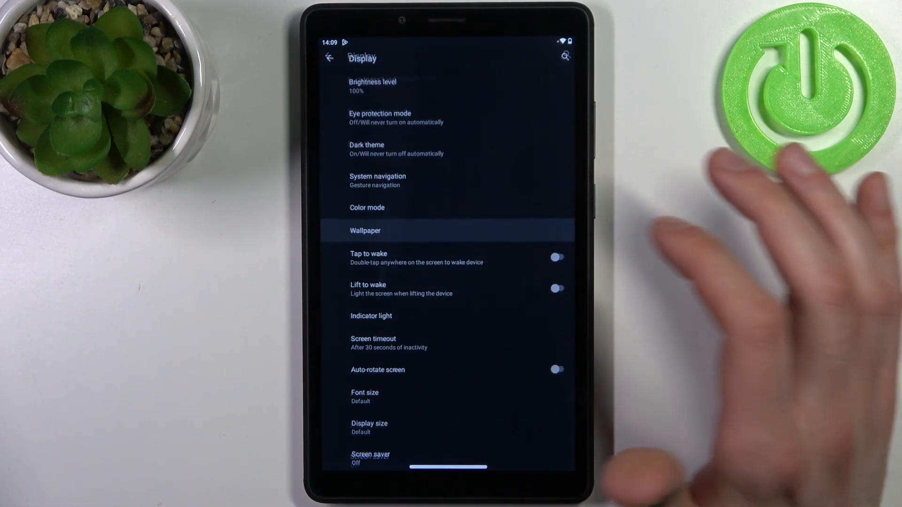
# Step: Preview the pastel purple wallpaper, then browse My photos for a wallpaper image
pyautogui.click(366, 230)
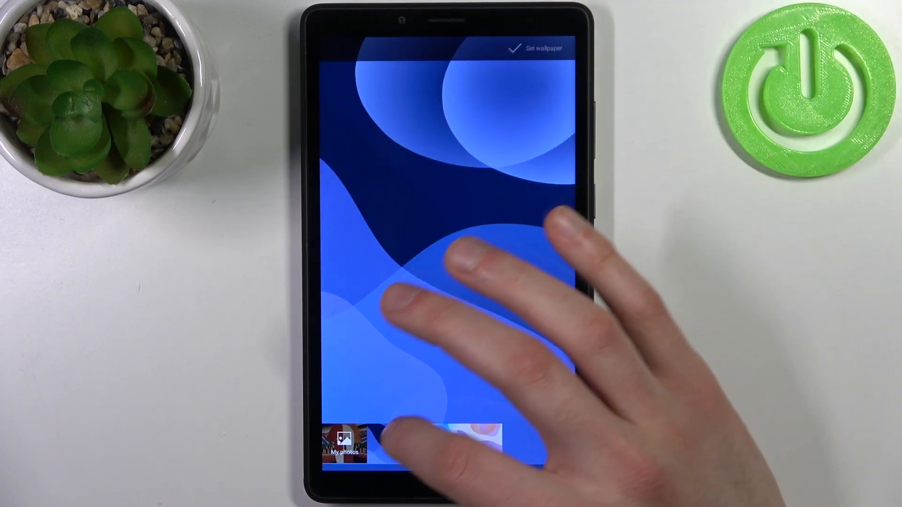
pyautogui.click(454, 446)
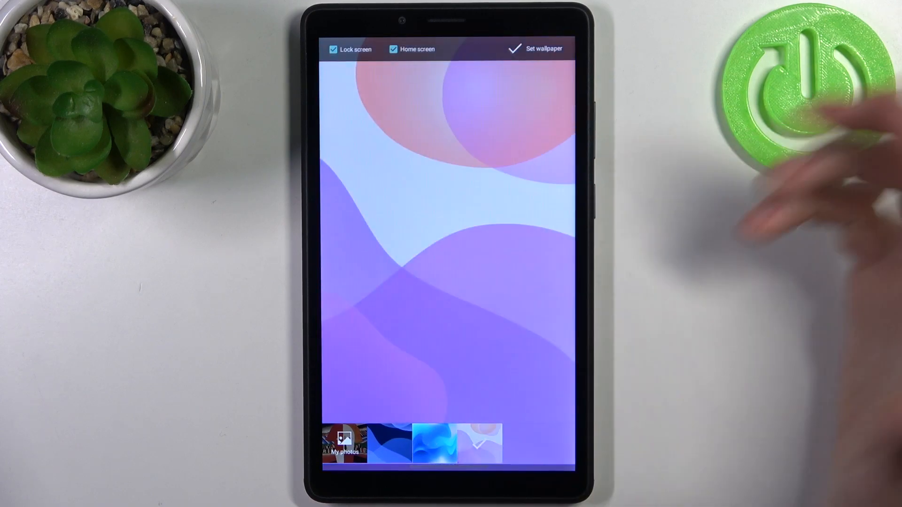
pyautogui.click(434, 446)
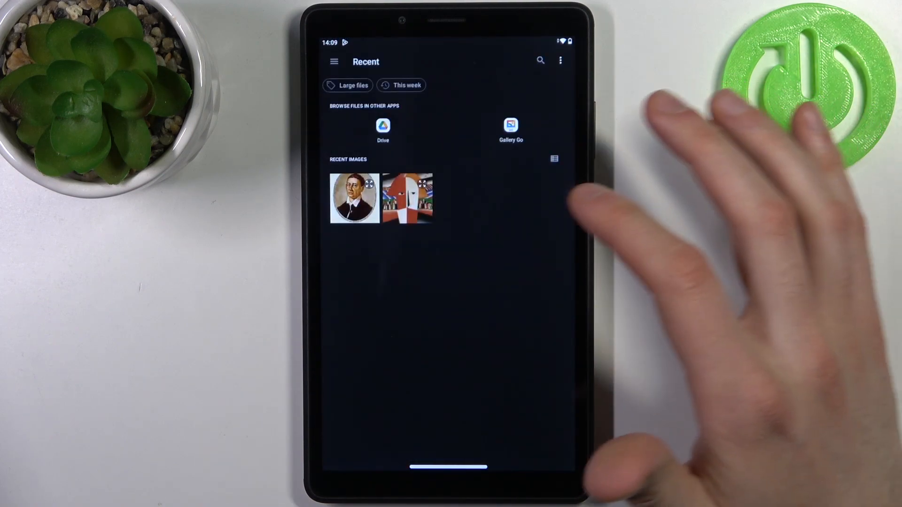
# Step: Pick the cubist portrait thumbnail from Recent images as the wallpaper
pyautogui.click(409, 198)
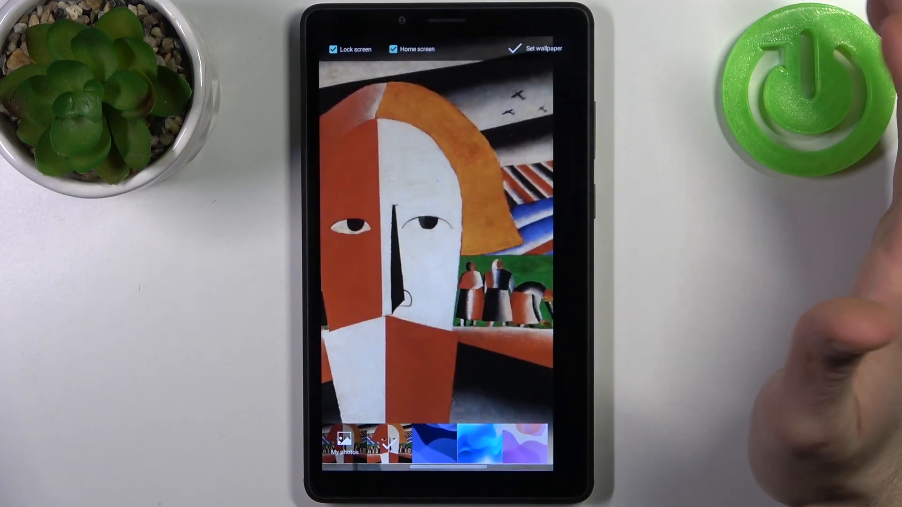